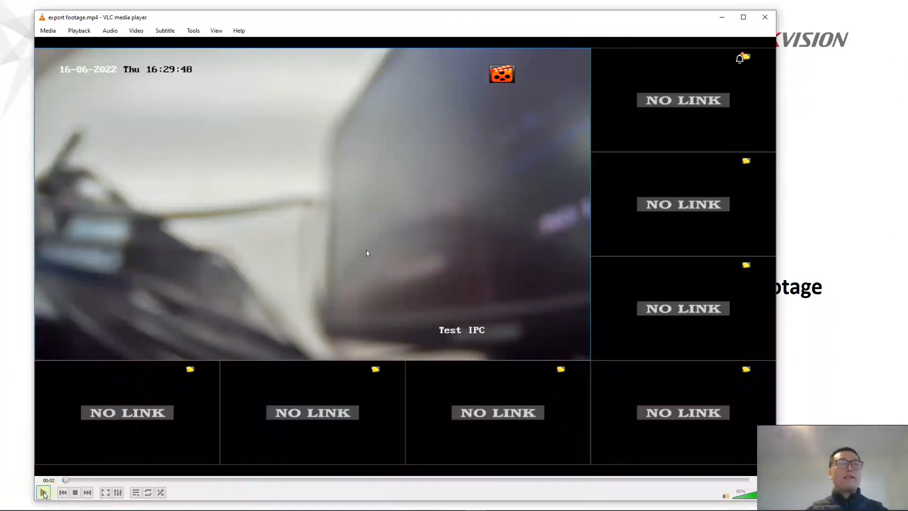
# Resume the NVR demo so the recorded live view leaves full screen via its context menu.
pyautogui.click(44, 492)
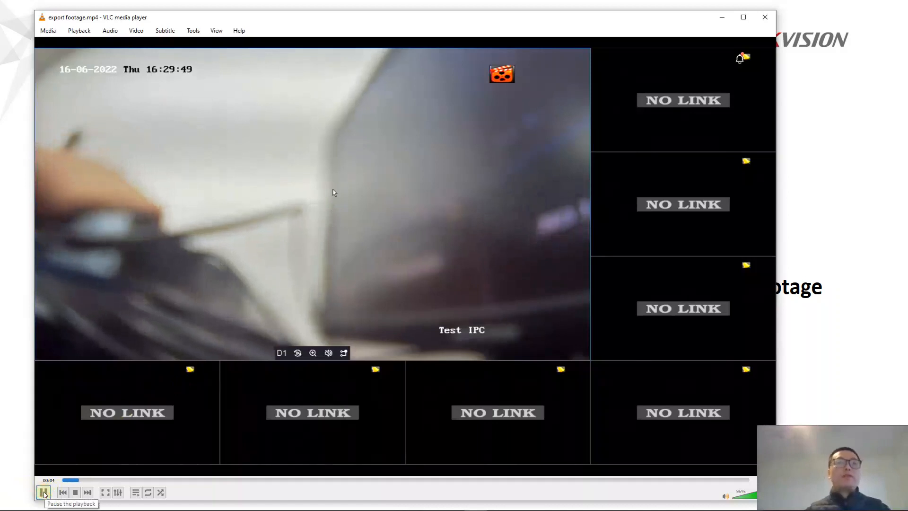
pyautogui.rightClick(332, 193)
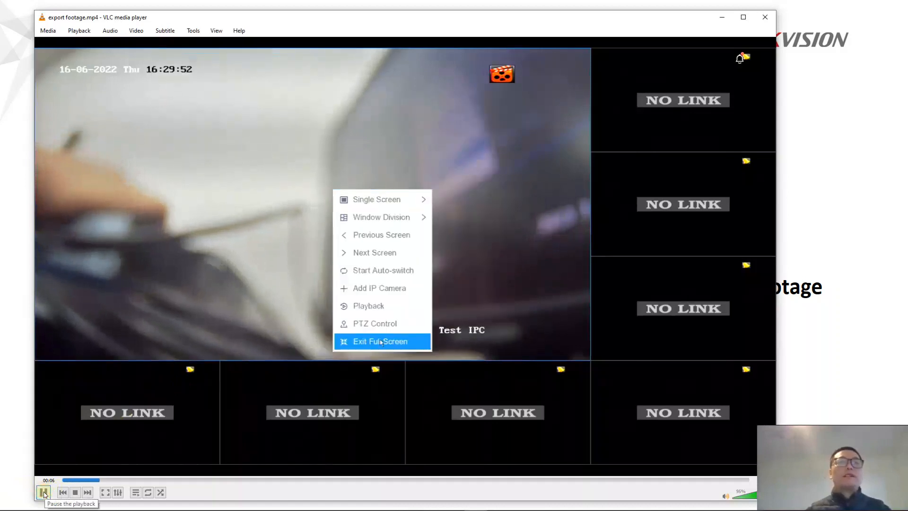
pyautogui.click(381, 342)
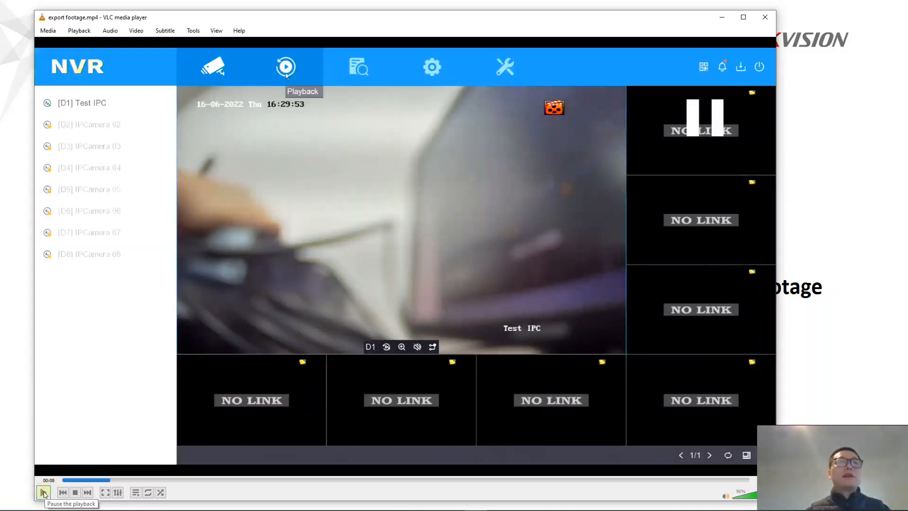
# Continue the demo into the NVR Playback screen and the 16 June 2022 Test IPC footage.
pyautogui.click(284, 66)
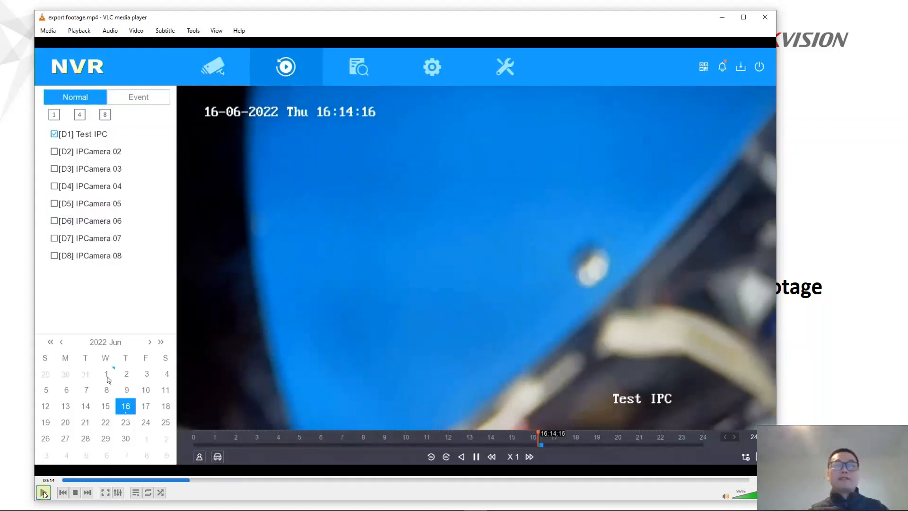
pyautogui.click(43, 493)
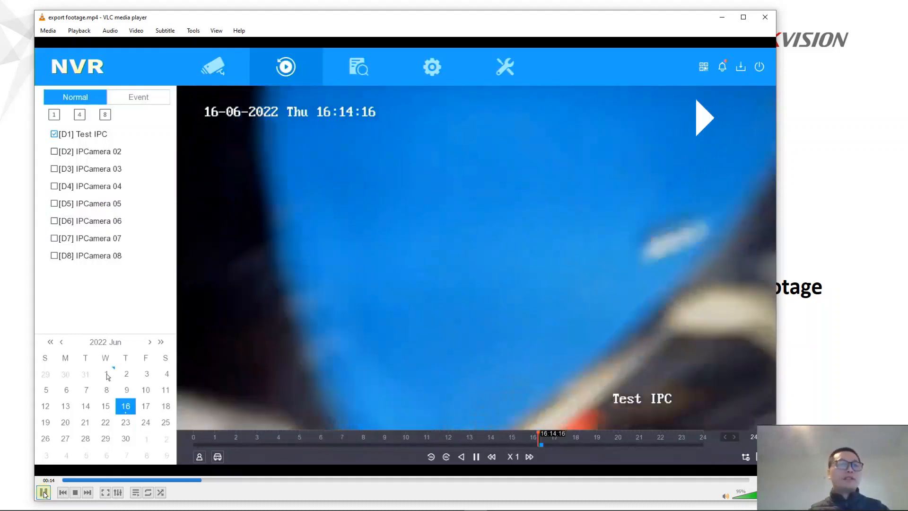
pyautogui.click(105, 374)
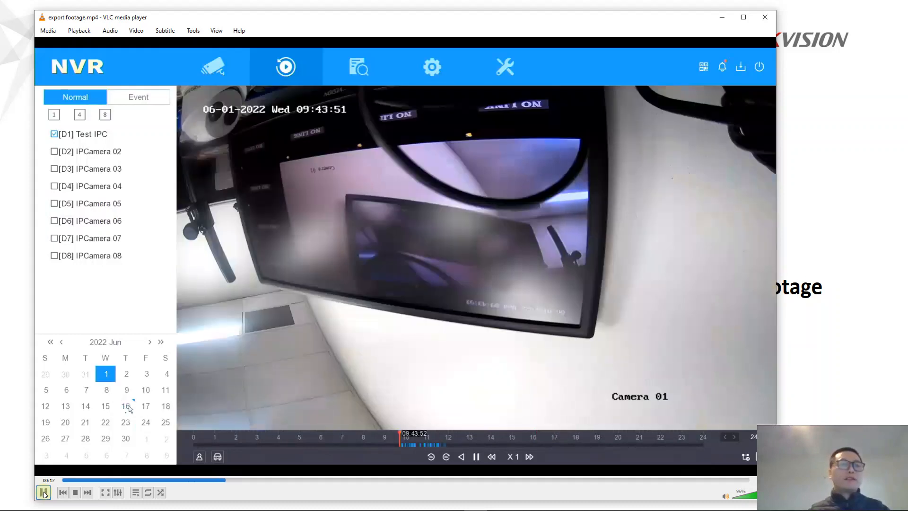
pyautogui.click(125, 406)
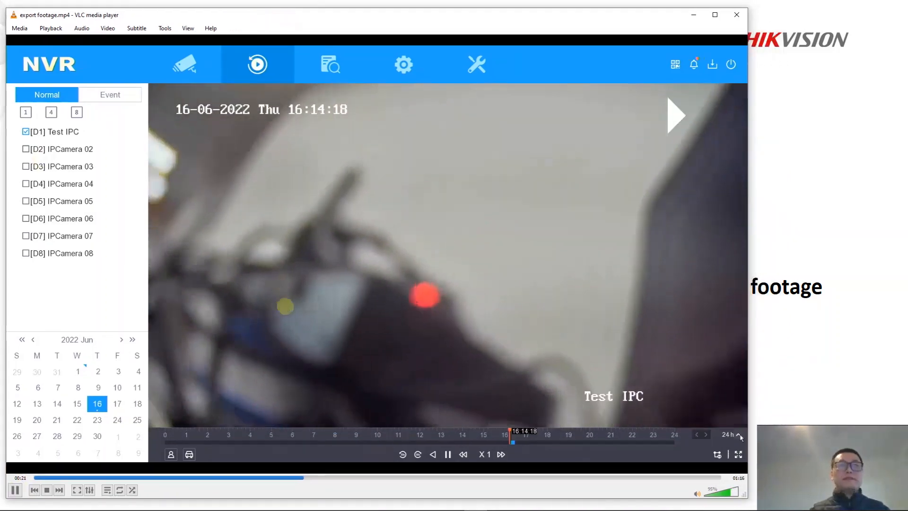
# Let the demo choose a 30 min timeline span, bringing up the 16:09:21–16:19:21 clip dialog.
pyautogui.click(728, 434)
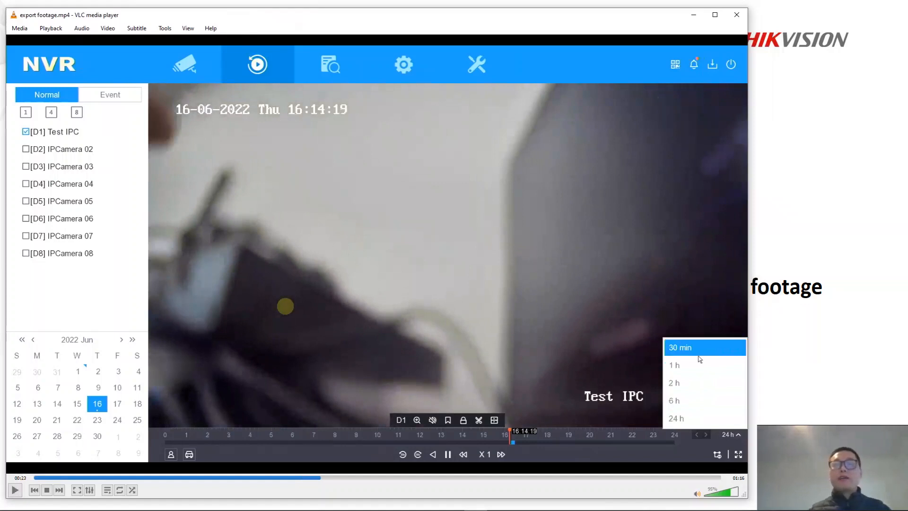
pyautogui.click(679, 347)
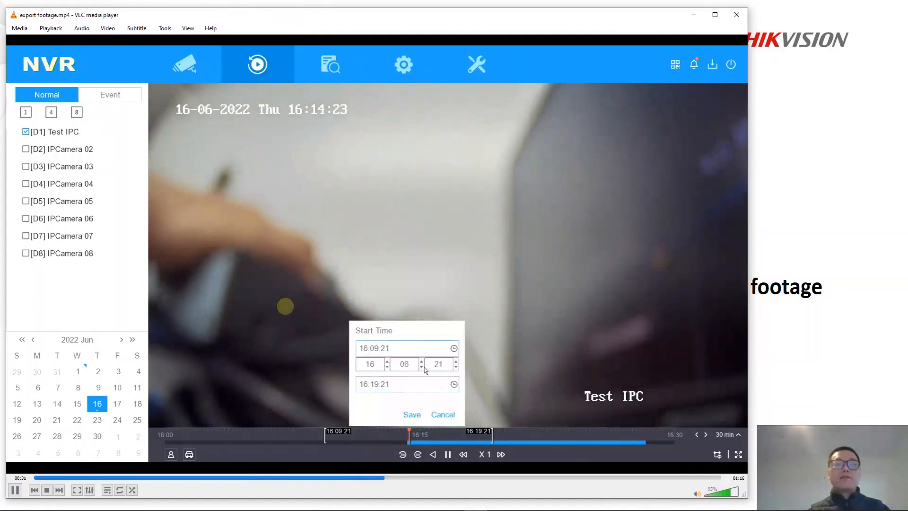
# Let the demo set the clip Start Time 16:15:21 and End Time 16:21:21 and save it.
pyautogui.click(421, 362)
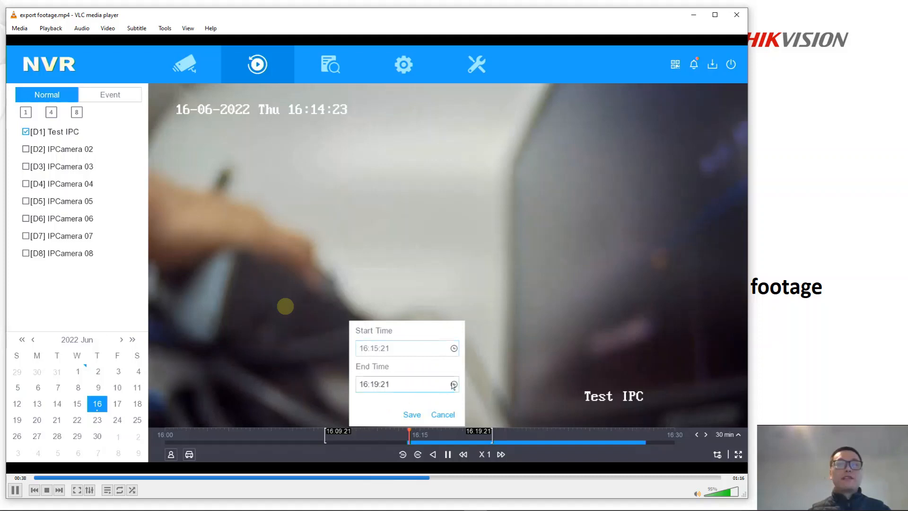
pyautogui.click(454, 384)
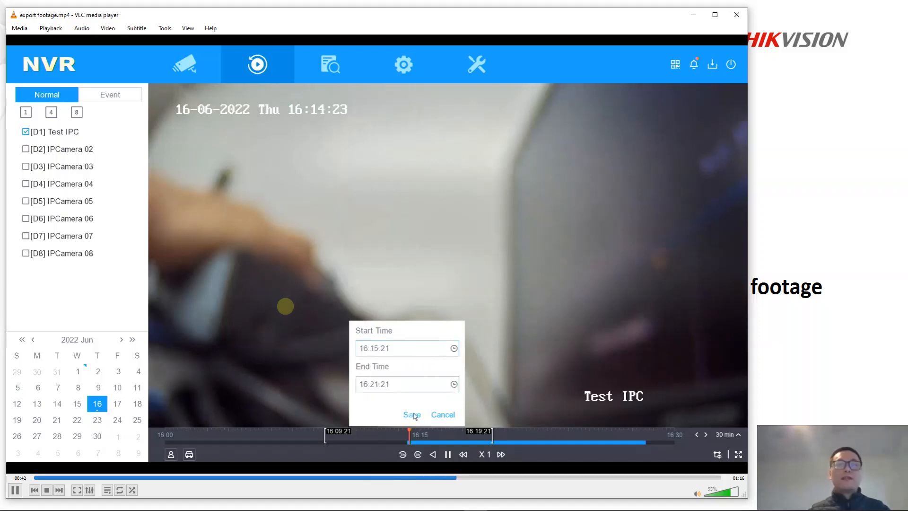
pyautogui.click(411, 415)
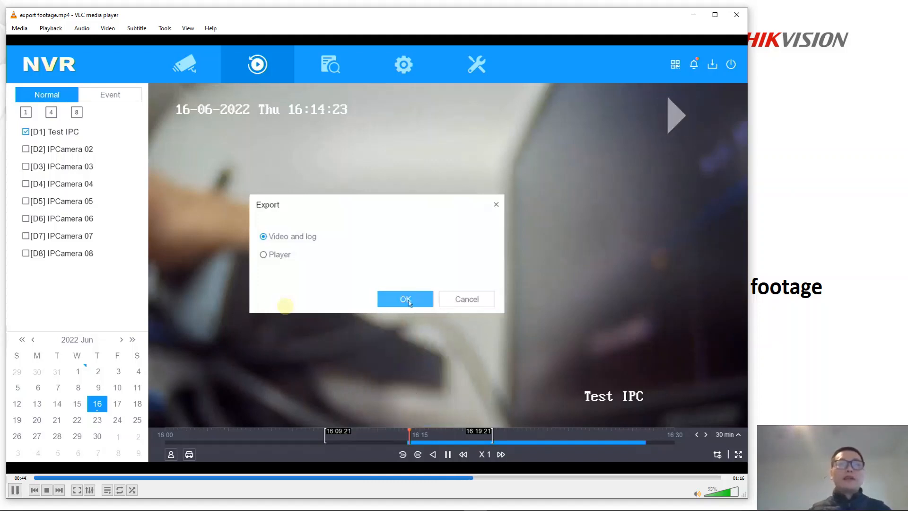
# Let the demo export the clip to USB Flash Disk 1-1 and return to playback.
pyautogui.click(405, 299)
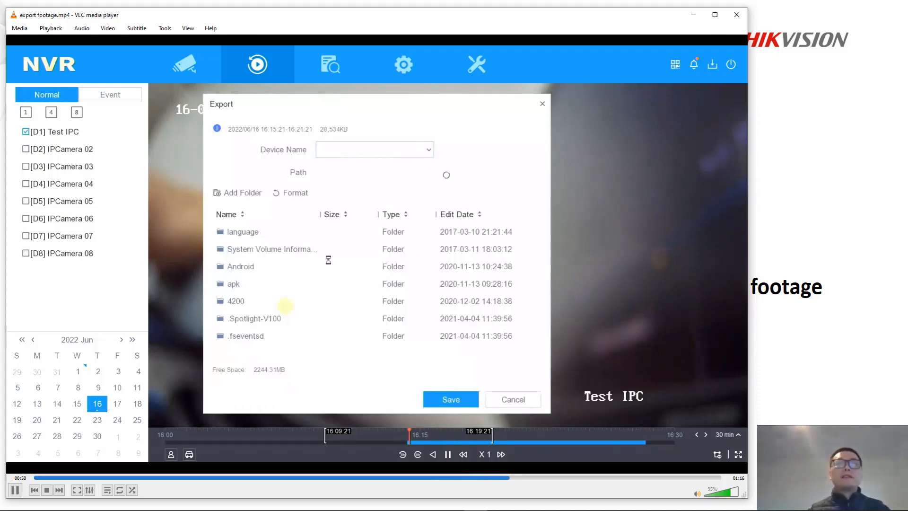
pyautogui.click(375, 149)
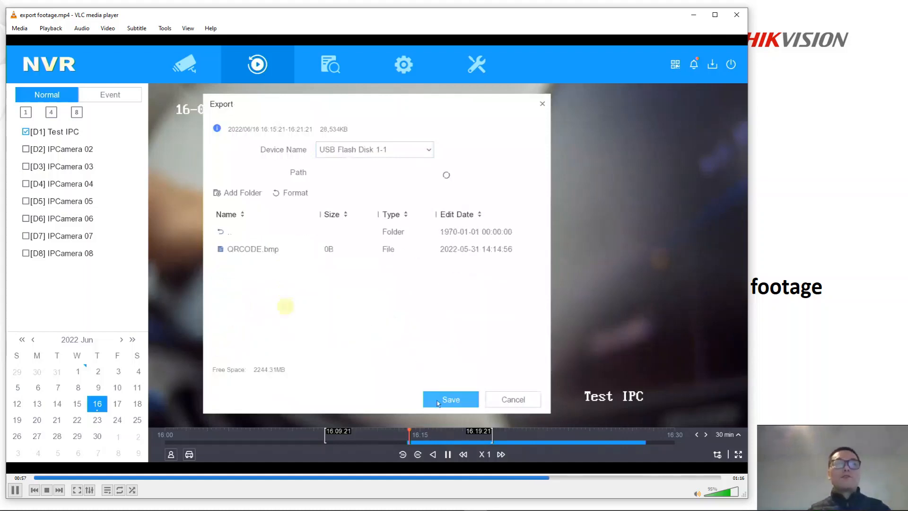
pyautogui.click(450, 399)
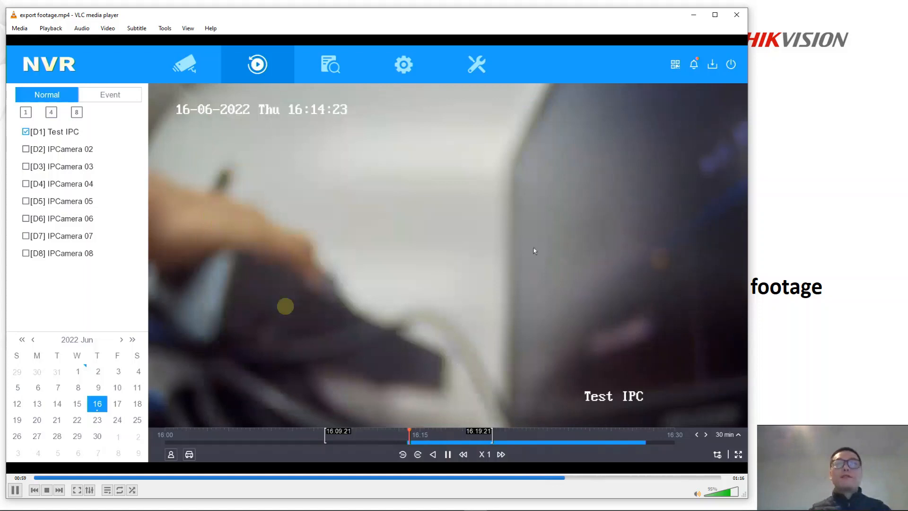